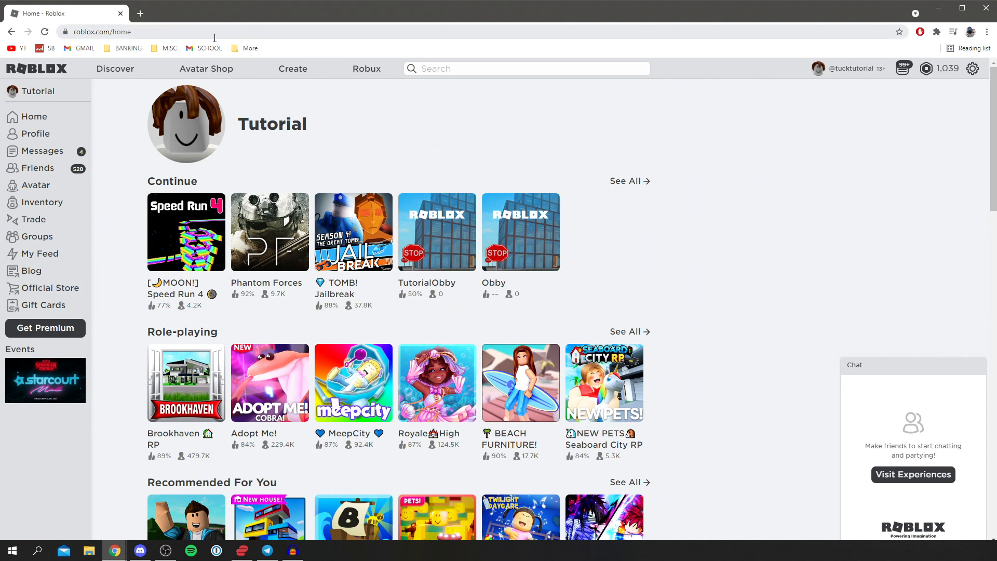
pyautogui.moveTo(455, 152)
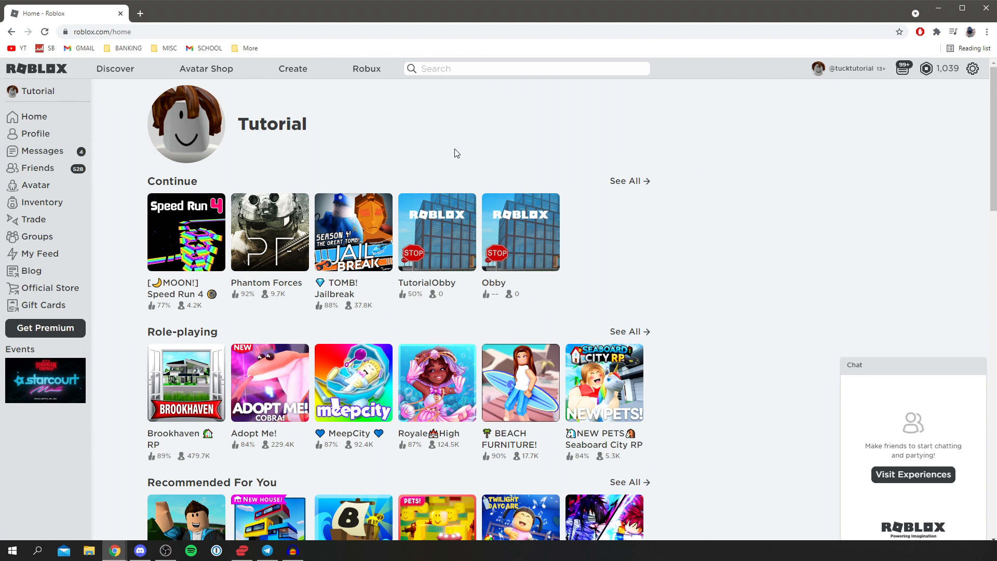
pyautogui.moveTo(579, 273)
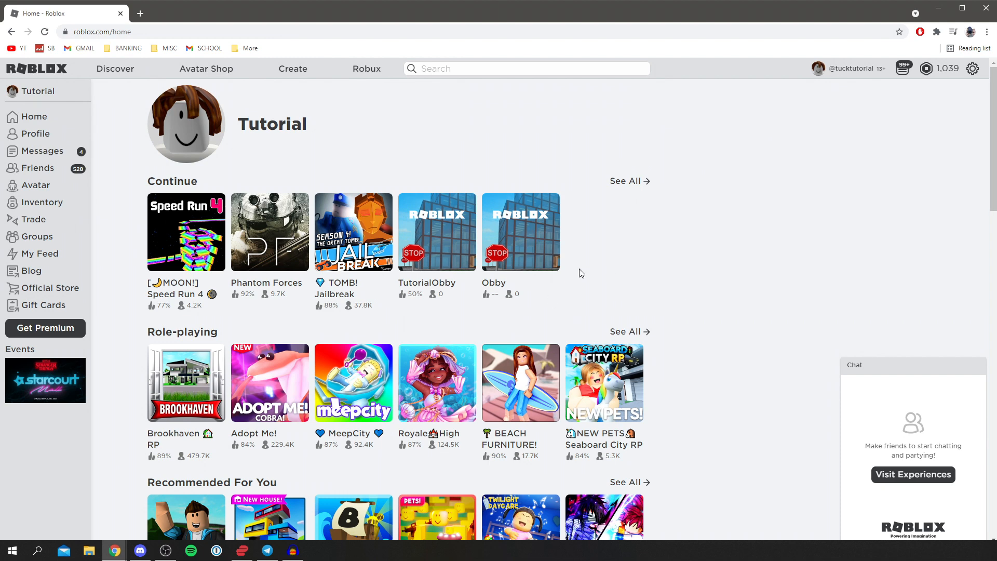
pyautogui.scroll(-3)
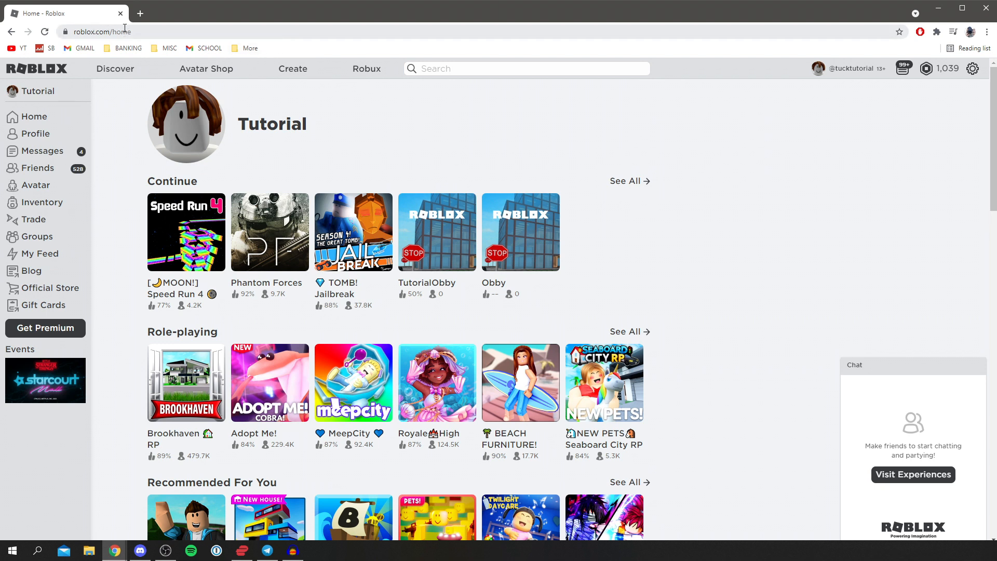
pyautogui.moveTo(118, 25)
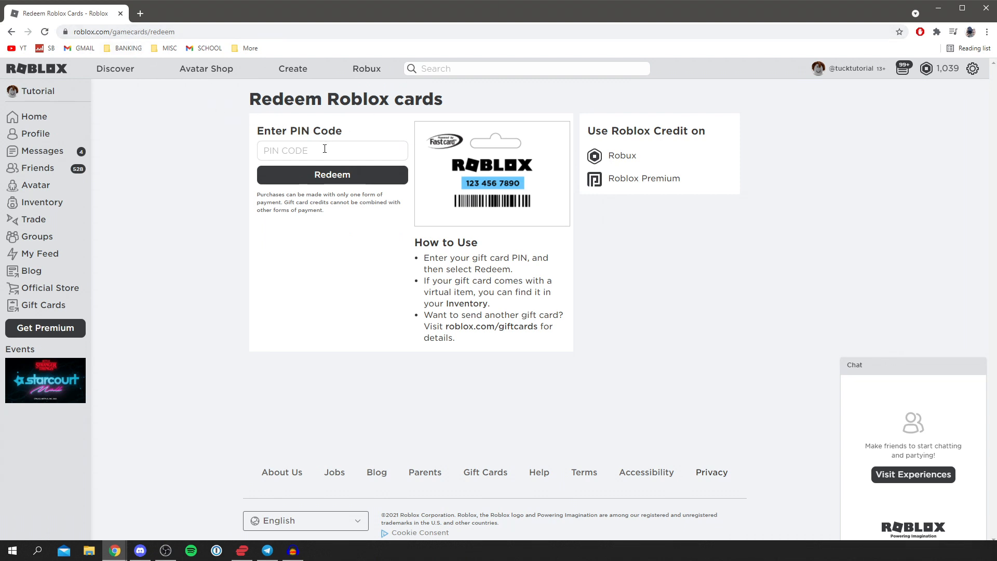
pyautogui.moveTo(538, 139)
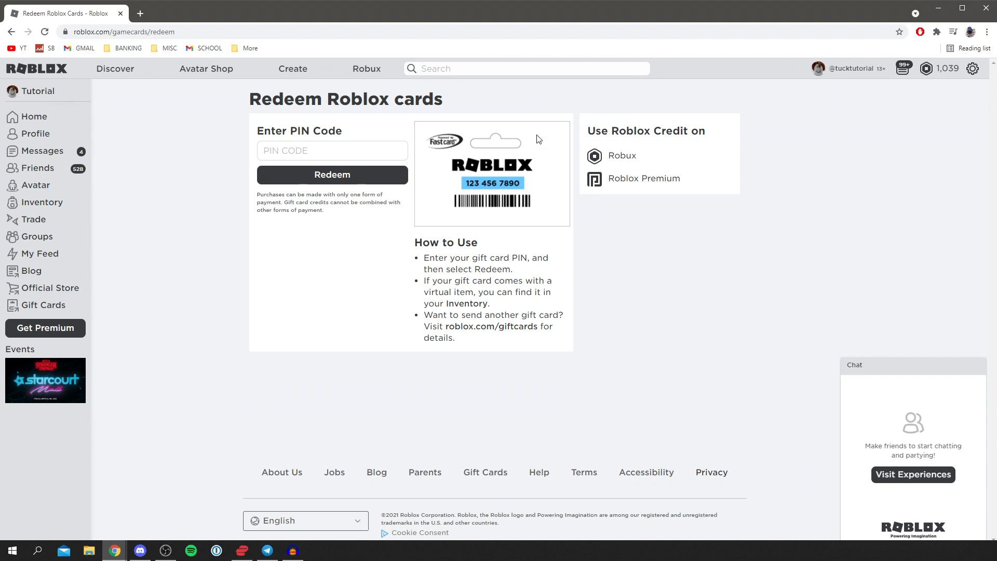
pyautogui.moveTo(602, 134)
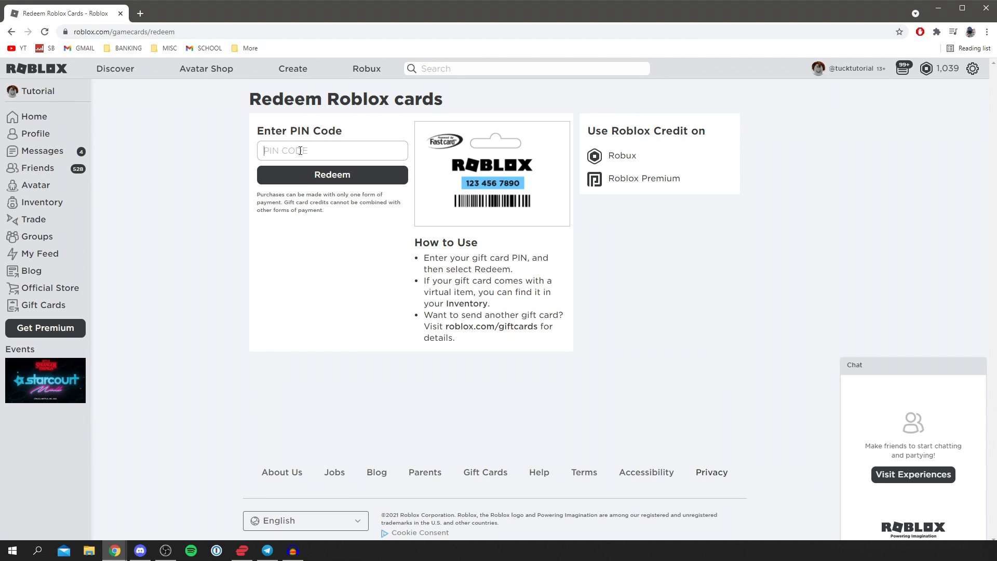
pyautogui.moveTo(521, 142)
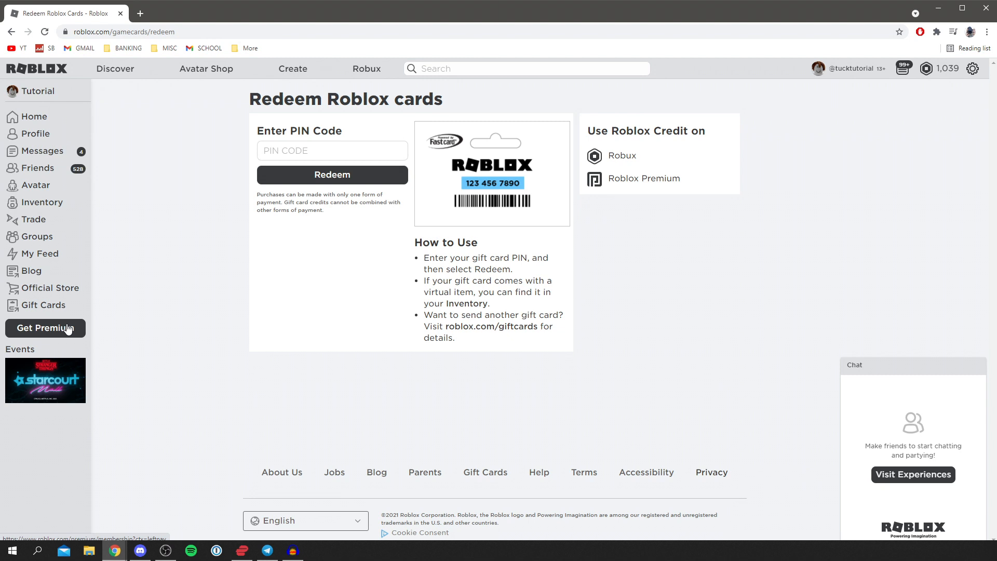
pyautogui.moveTo(457, 176)
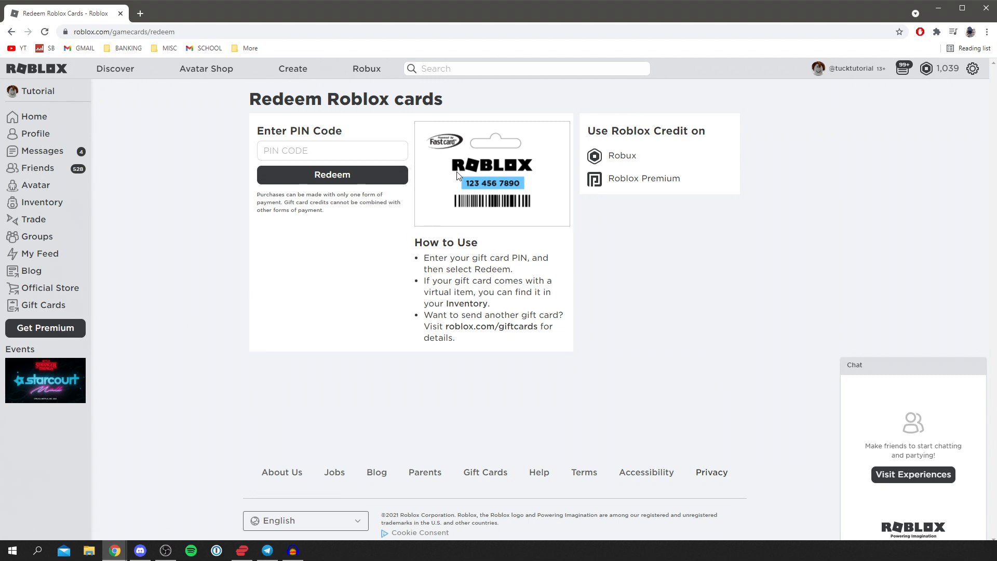
pyautogui.moveTo(643, 179)
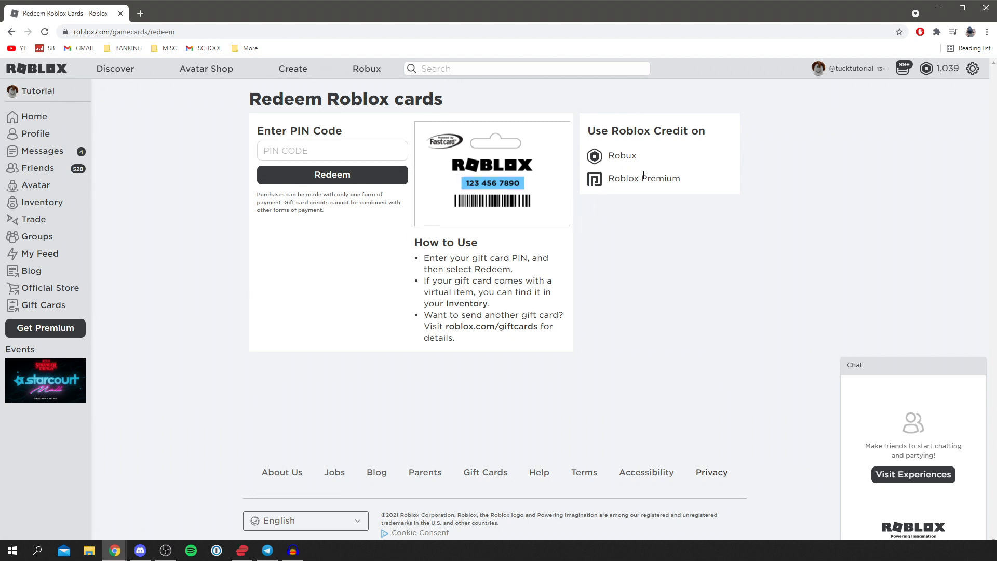